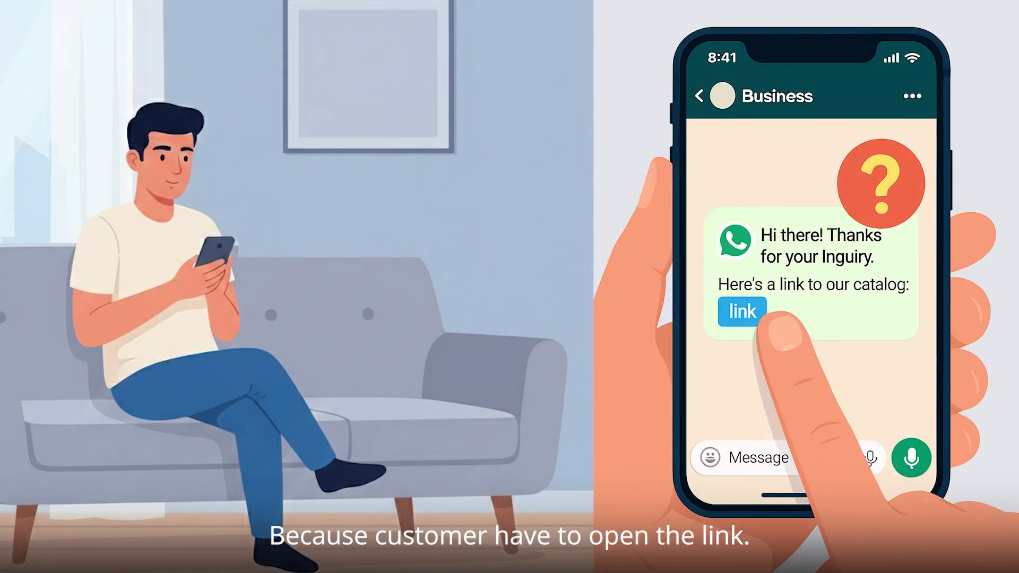
Scroll past the loan example screenshots to the Get Insurance Quote phone screens, cover selection to summary.
left_click(742, 313)
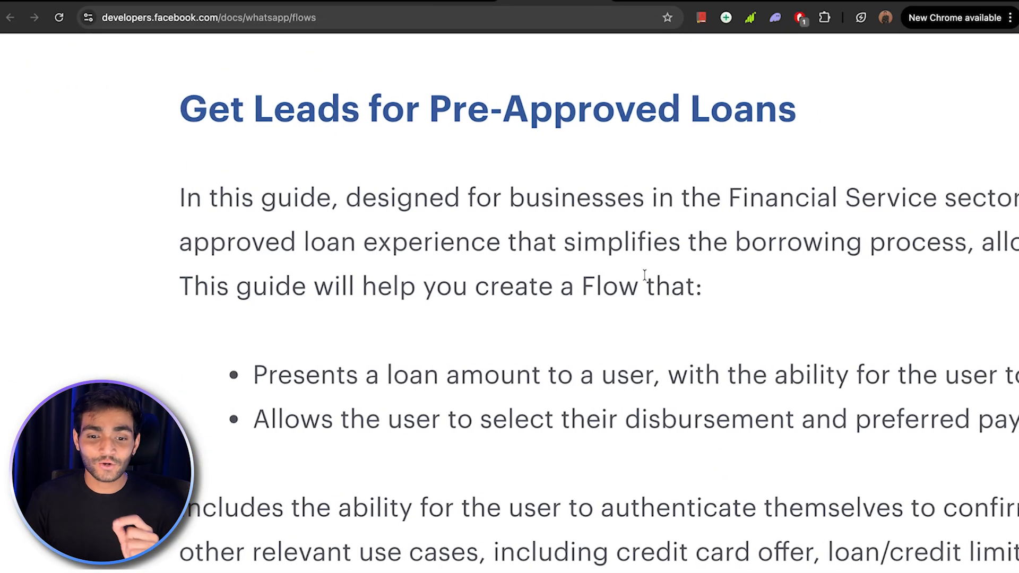
scroll("down", 3)
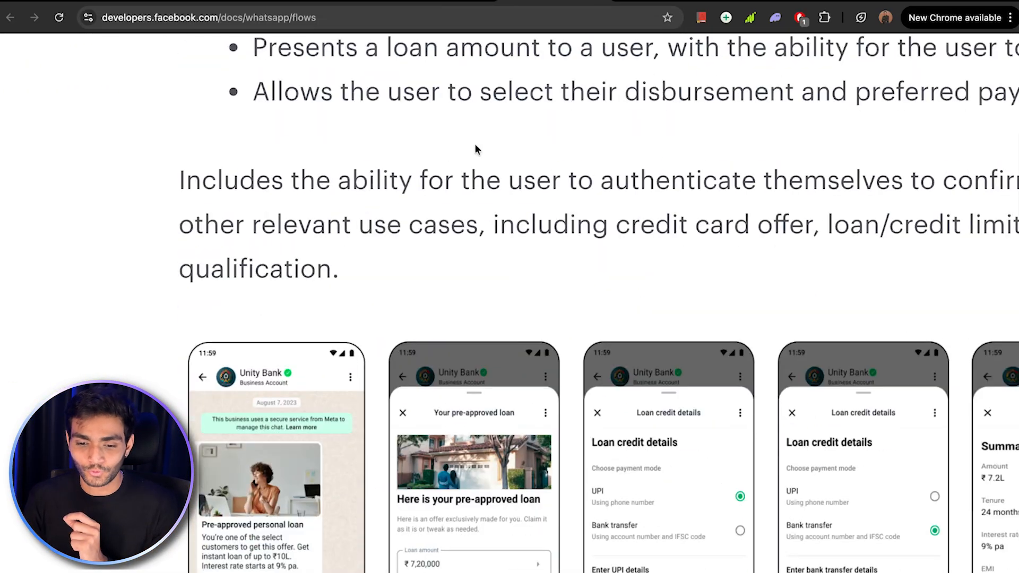
scroll("down", 3)
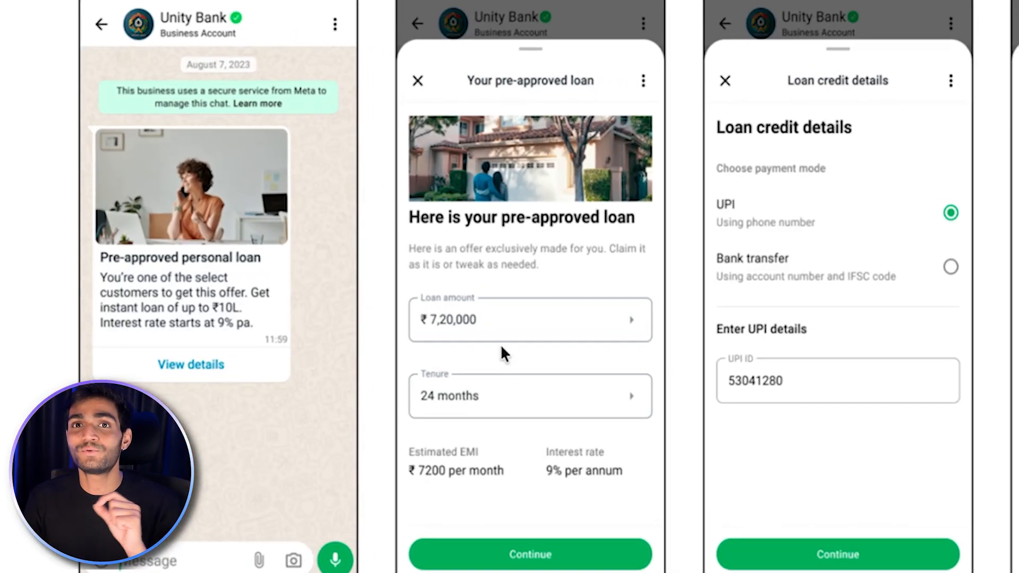
mouse_move(517, 331)
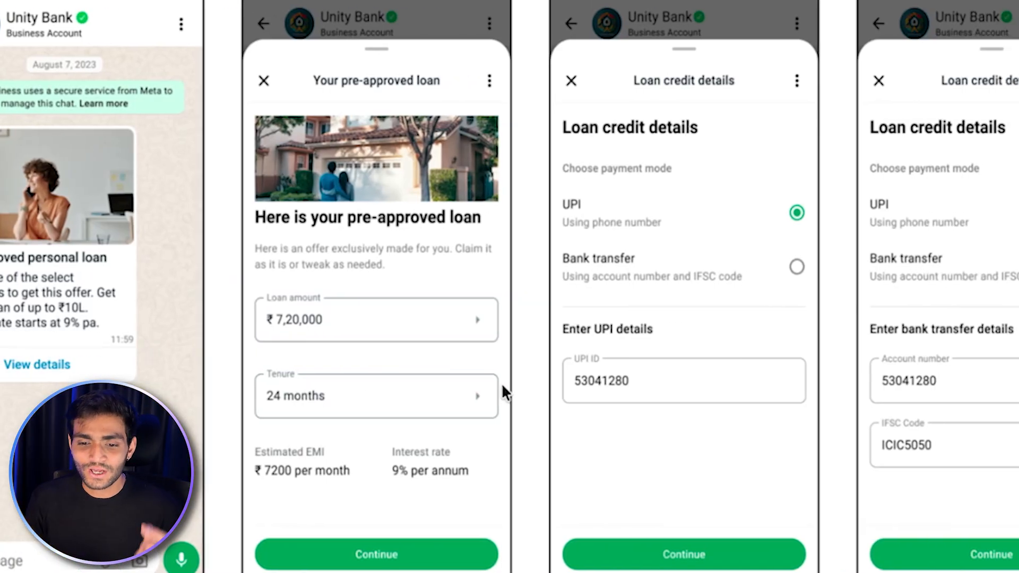
mouse_move(715, 267)
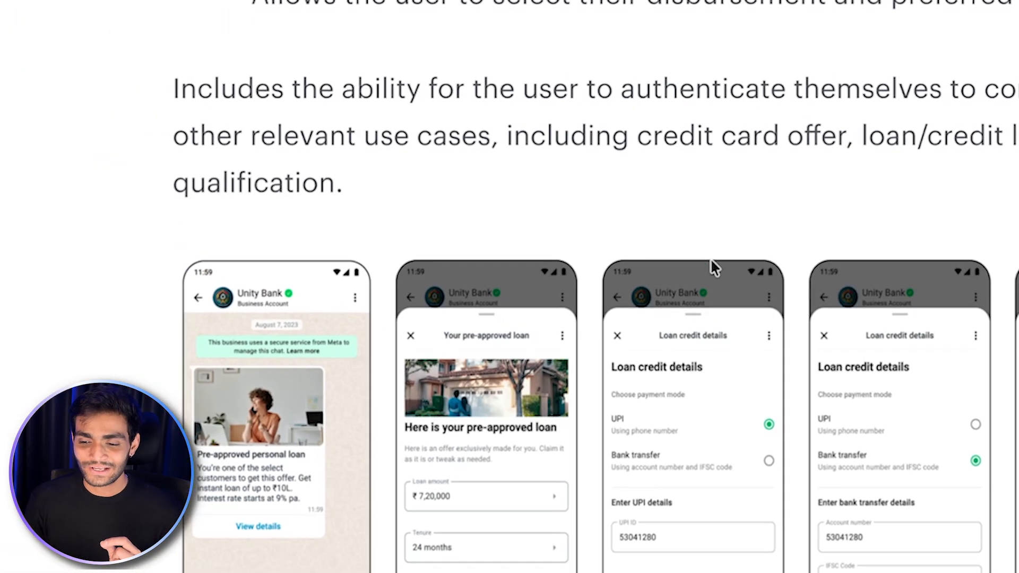
scroll("down", 3)
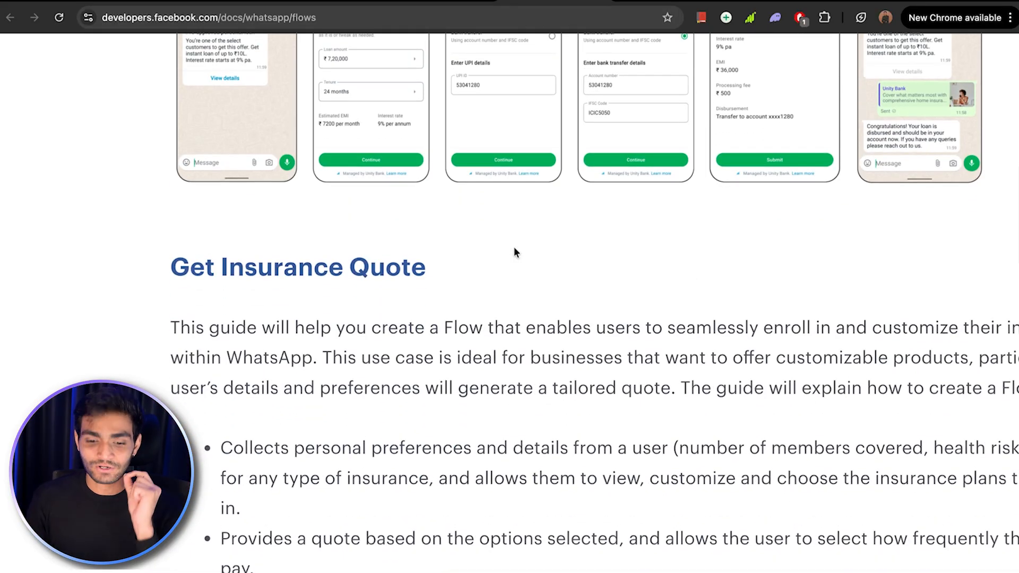
scroll("down", 3)
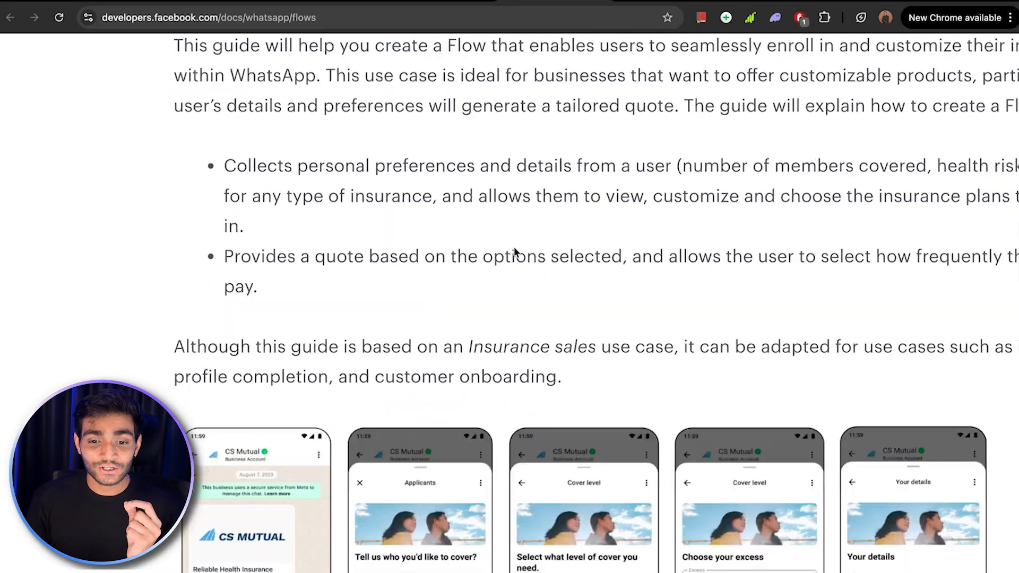
scroll("down", 3)
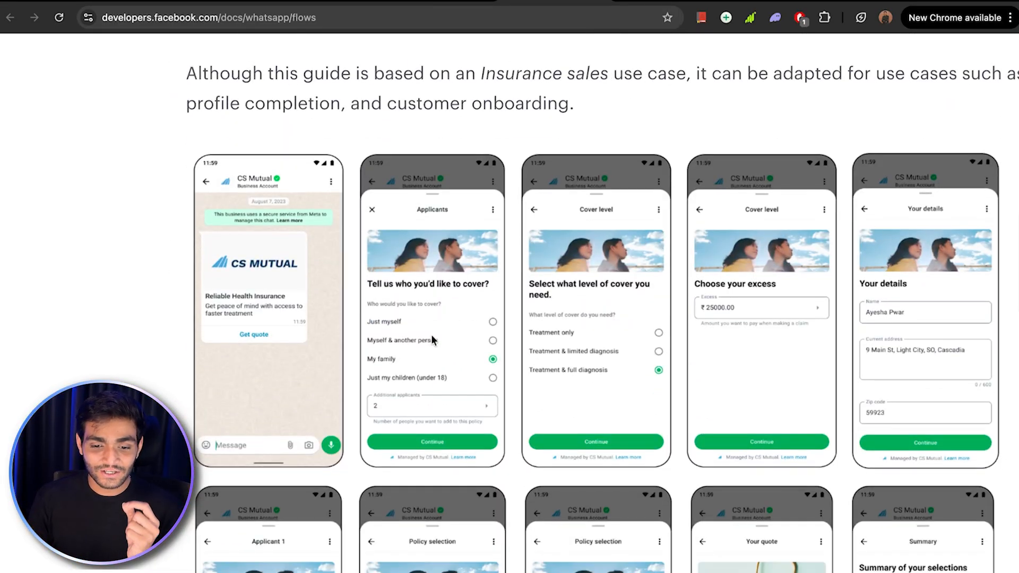
scroll("down", 3)
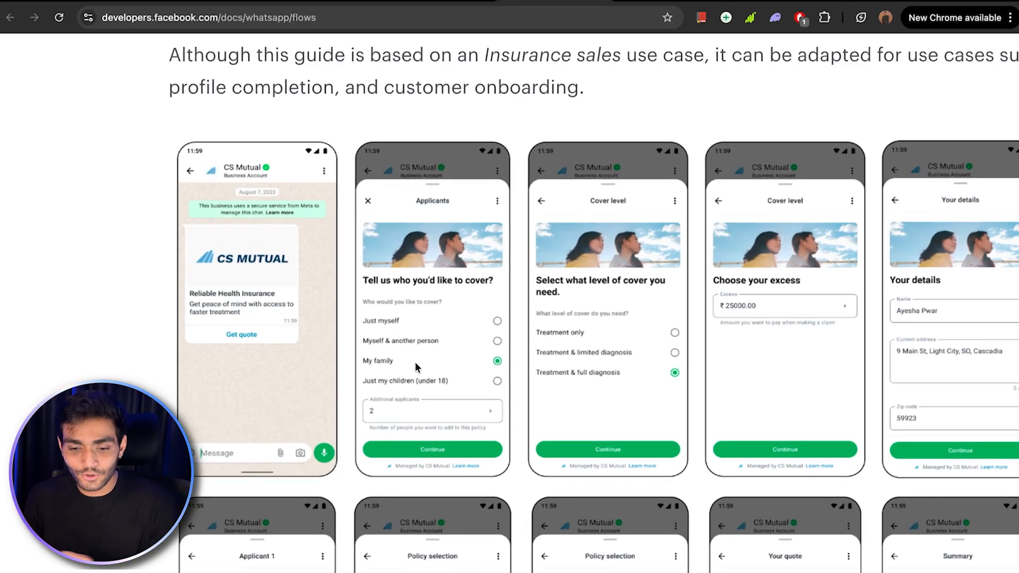
scroll("down", 3)
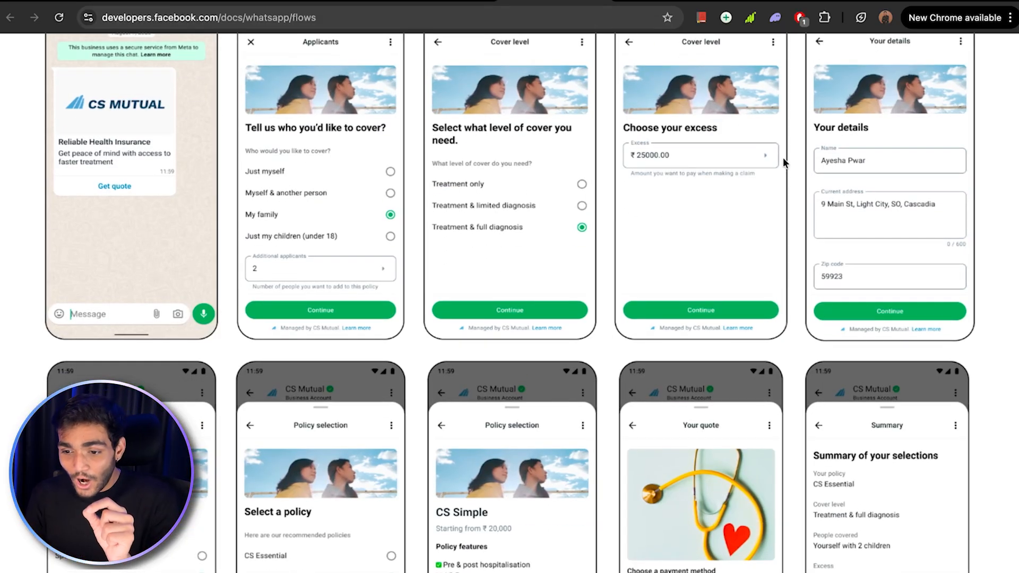
scroll("down", 3)
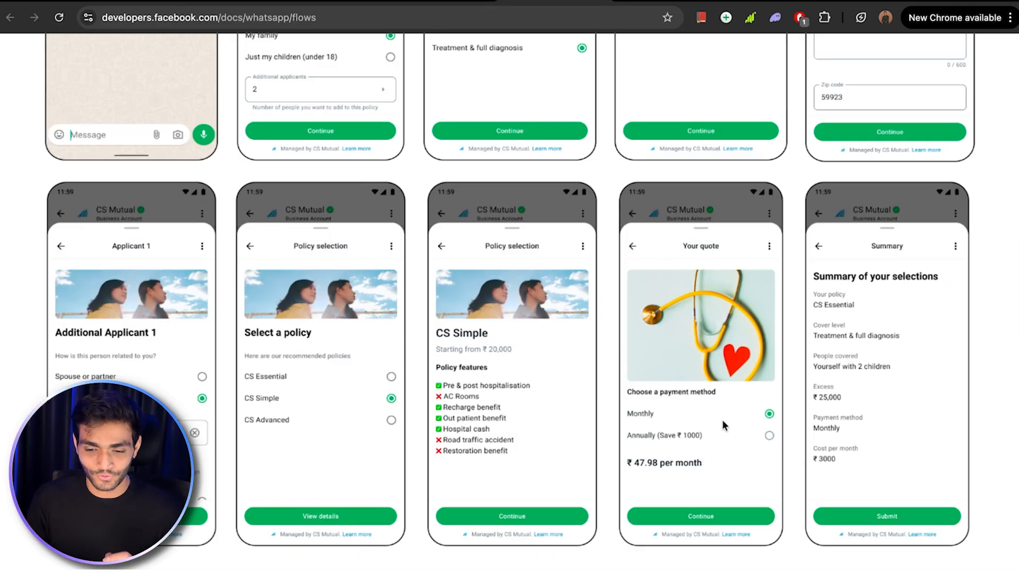
Reword the first screen's question to 'frieeeeeend', answer Yes, and expand the comment Paragraph settings.
scroll("up", 3)
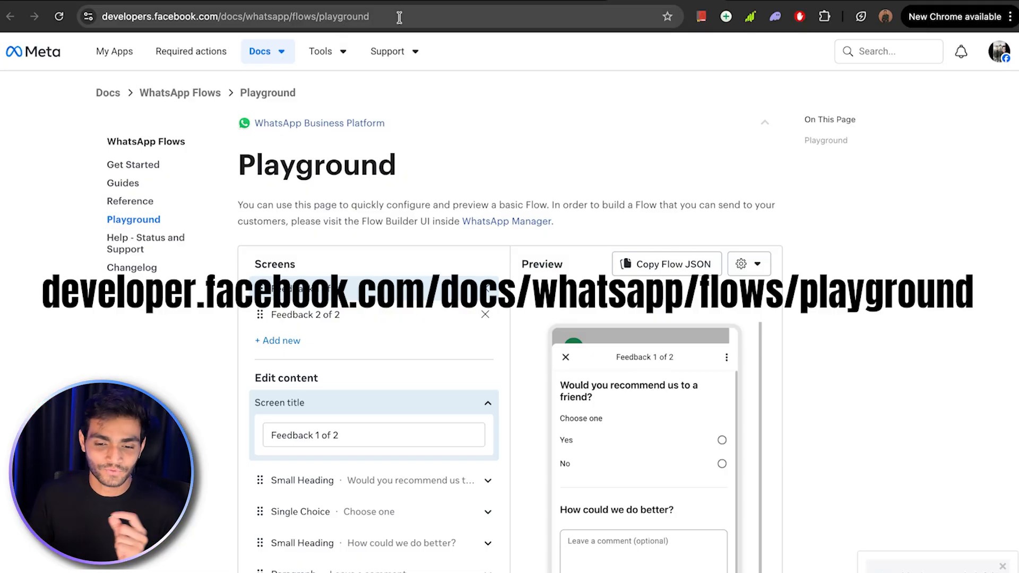
scroll("down", 3)
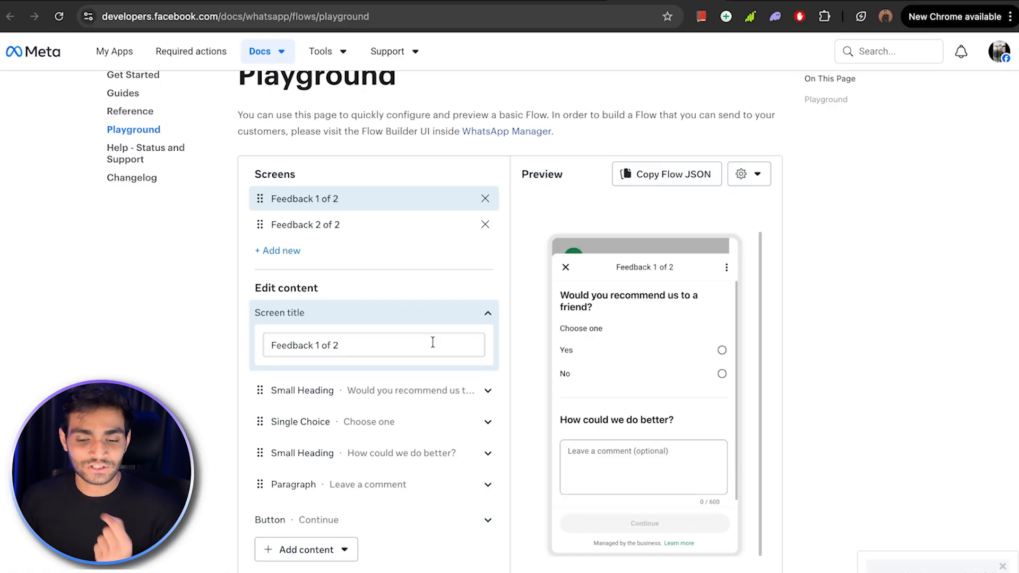
mouse_move(461, 372)
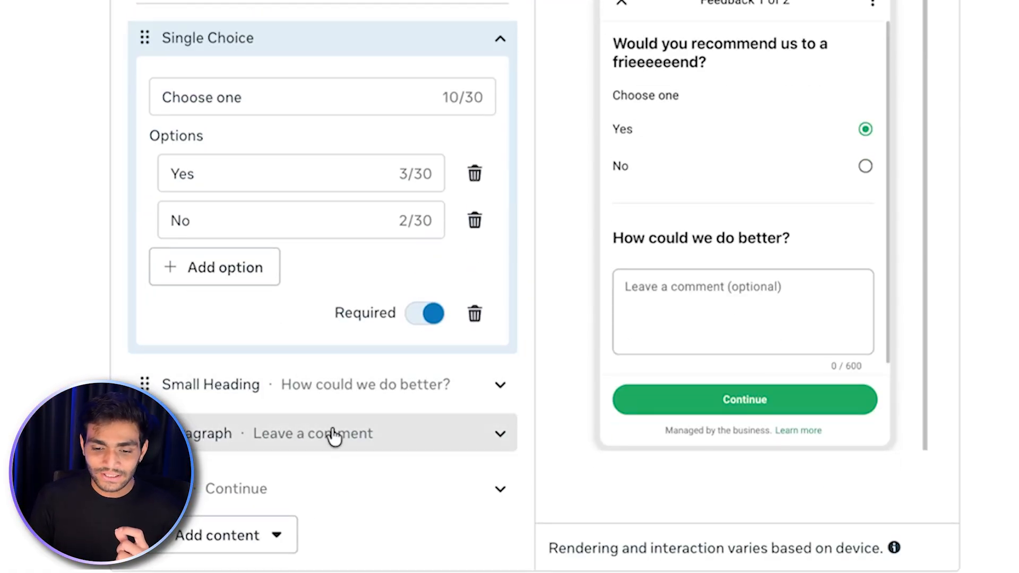
left_click(313, 433)
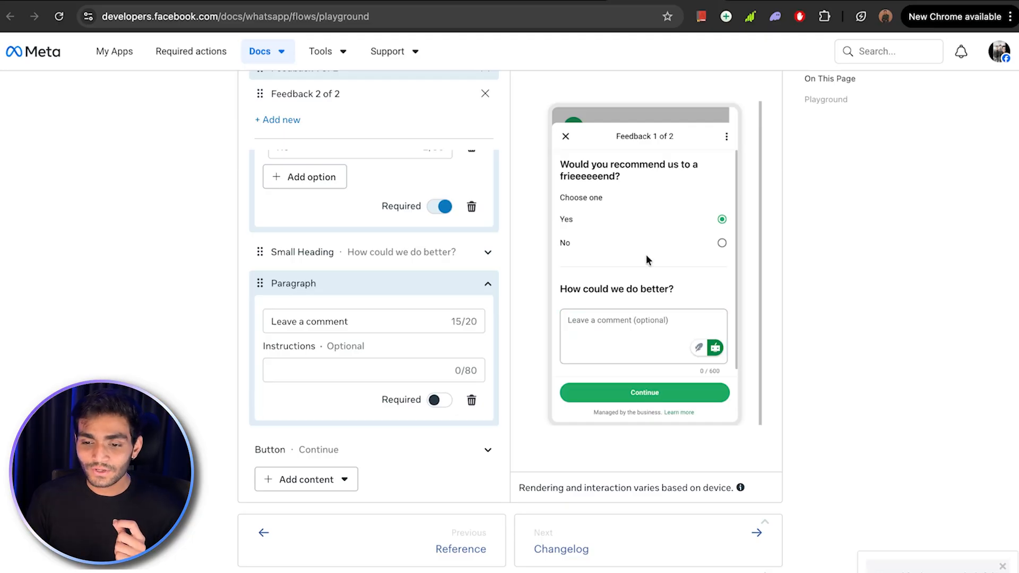
mouse_move(516, 230)
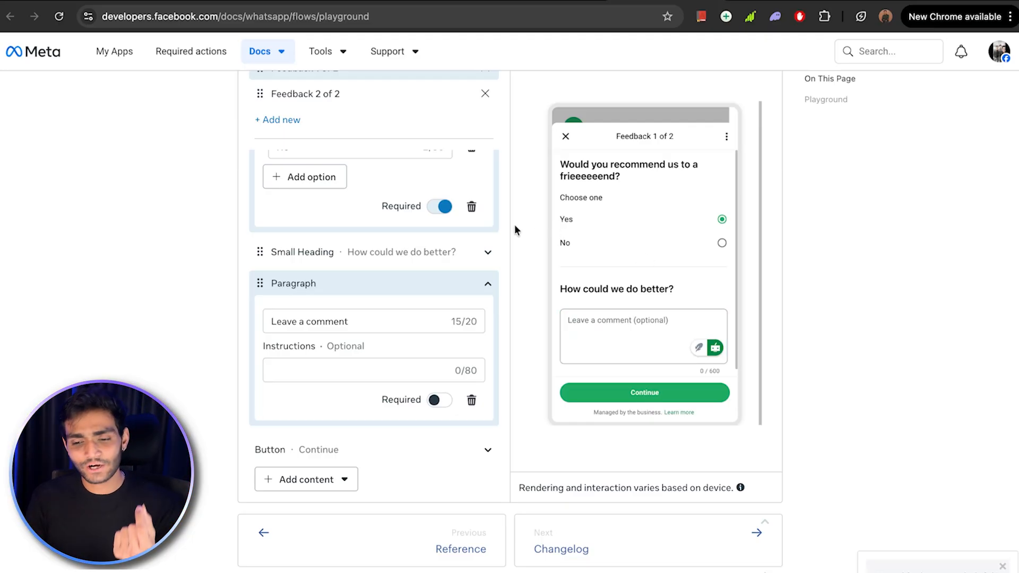
On Feedback 2 of 2, rate purchase experience Good, delivery and setup Poor, customer service Average.
left_click(306, 197)
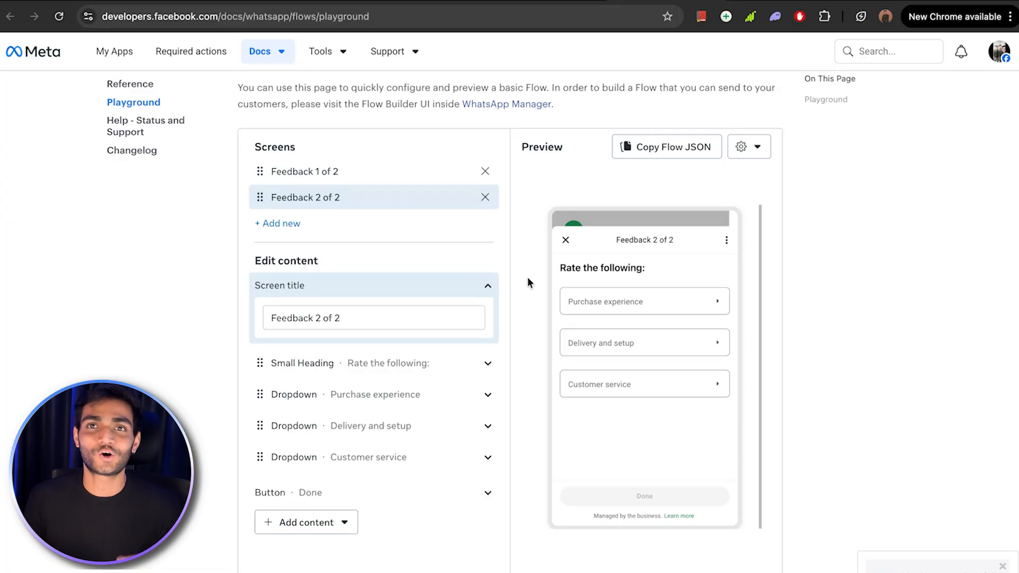
mouse_move(552, 326)
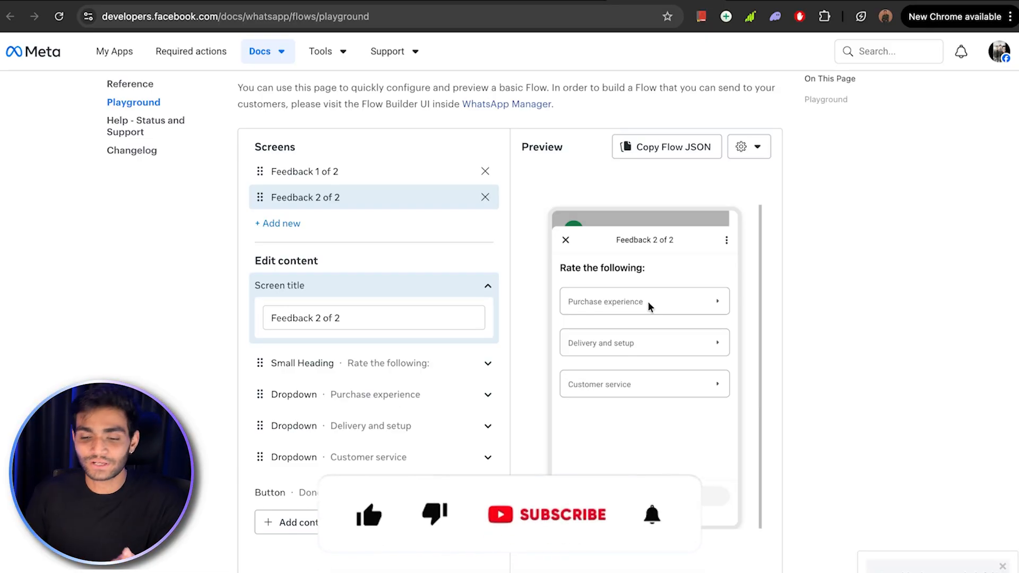
left_click(643, 301)
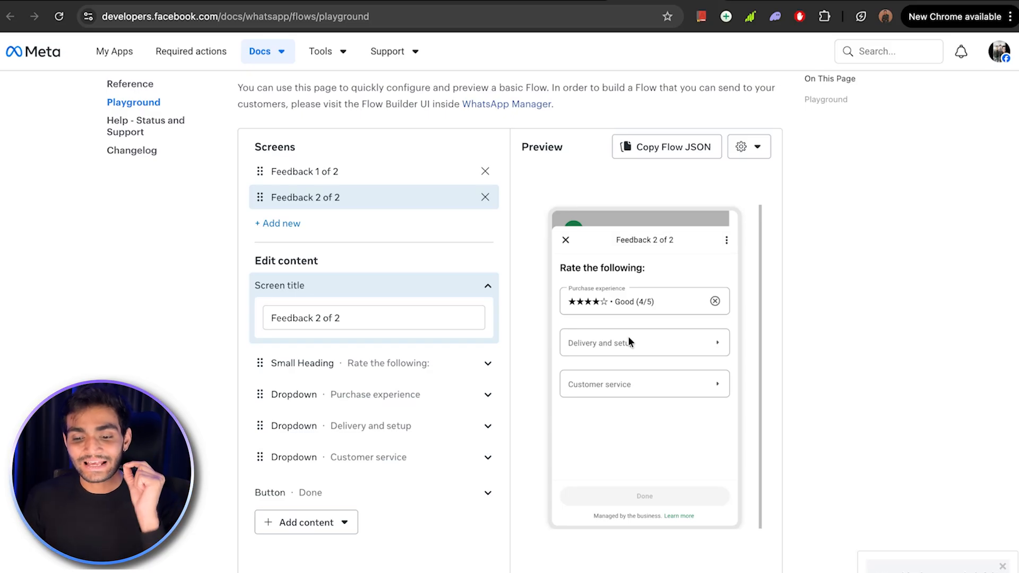
mouse_move(640, 428)
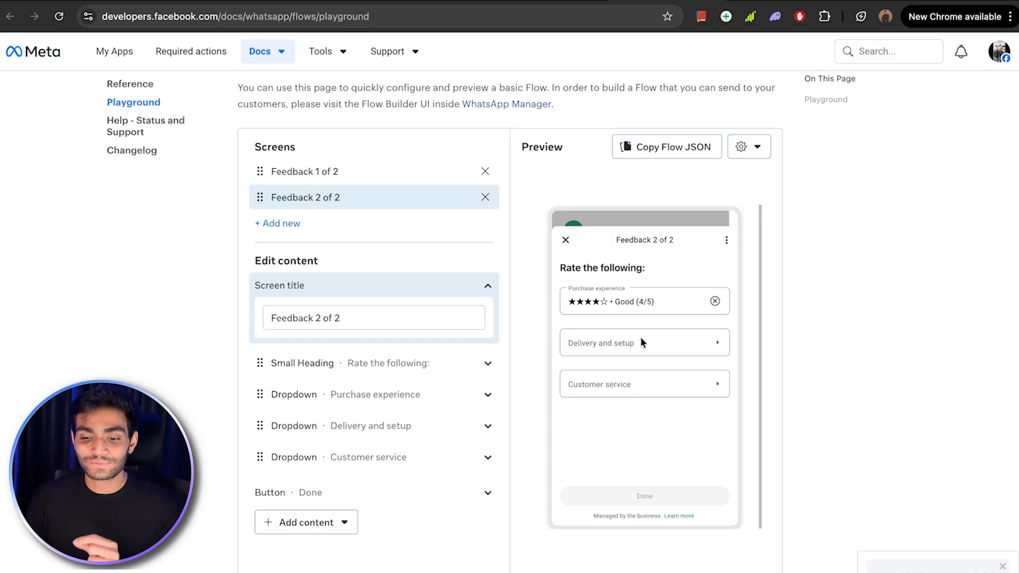
left_click(645, 383)
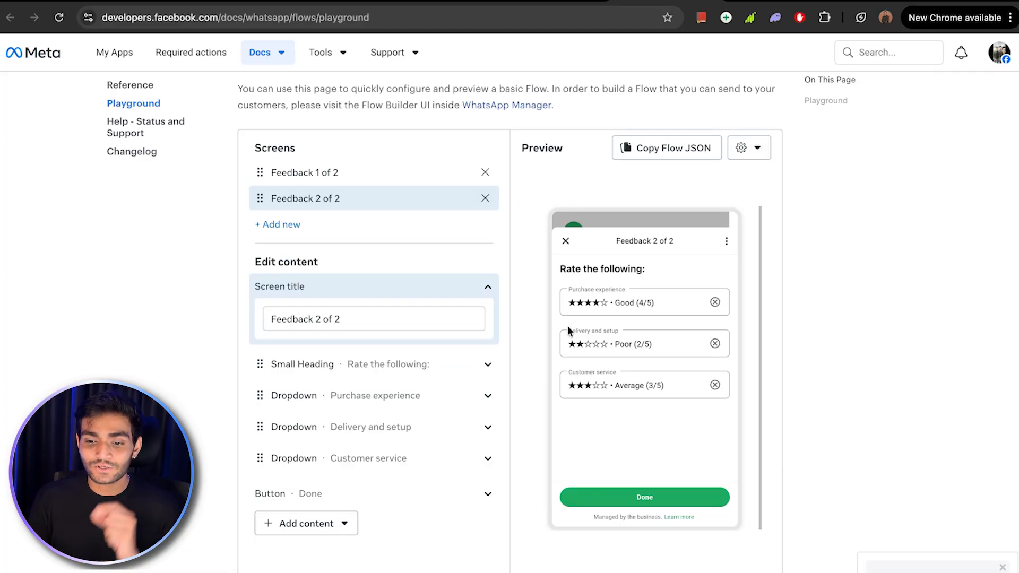
mouse_move(634, 391)
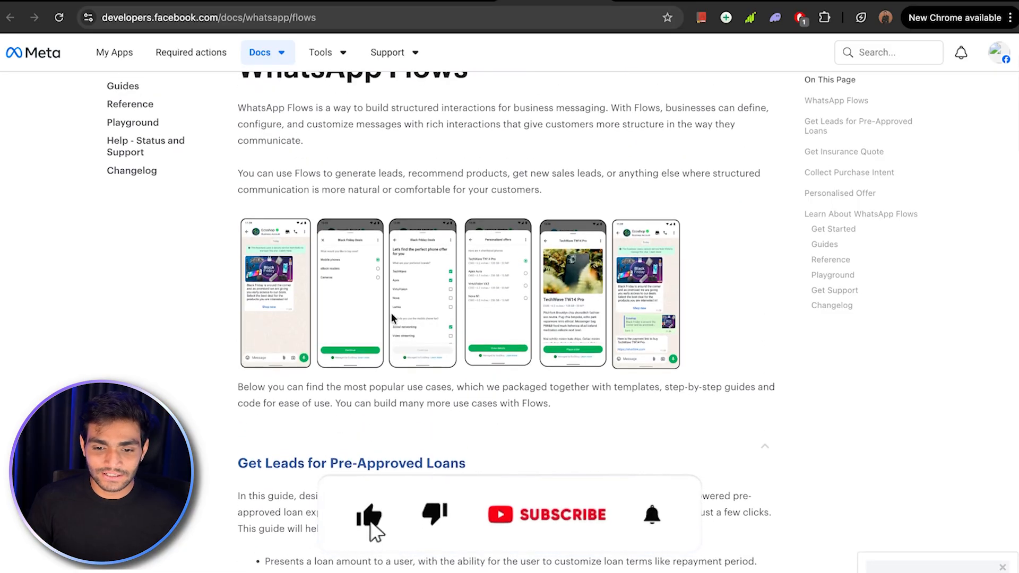
Bring the Black Friday Deals example into view with Mobile phones chosen and TechWave, Apex checked.
scroll("down", 3)
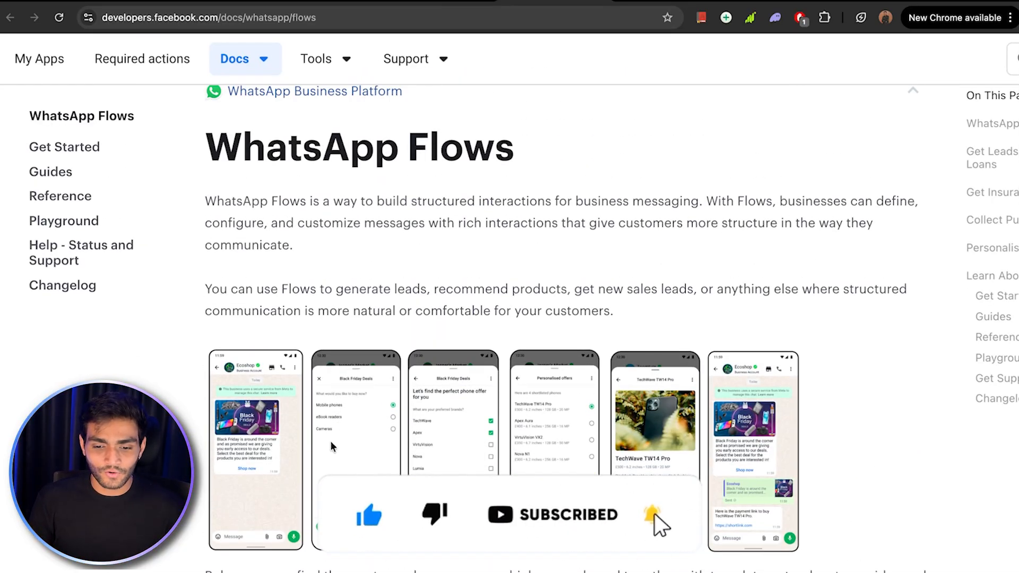
scroll("down", 3)
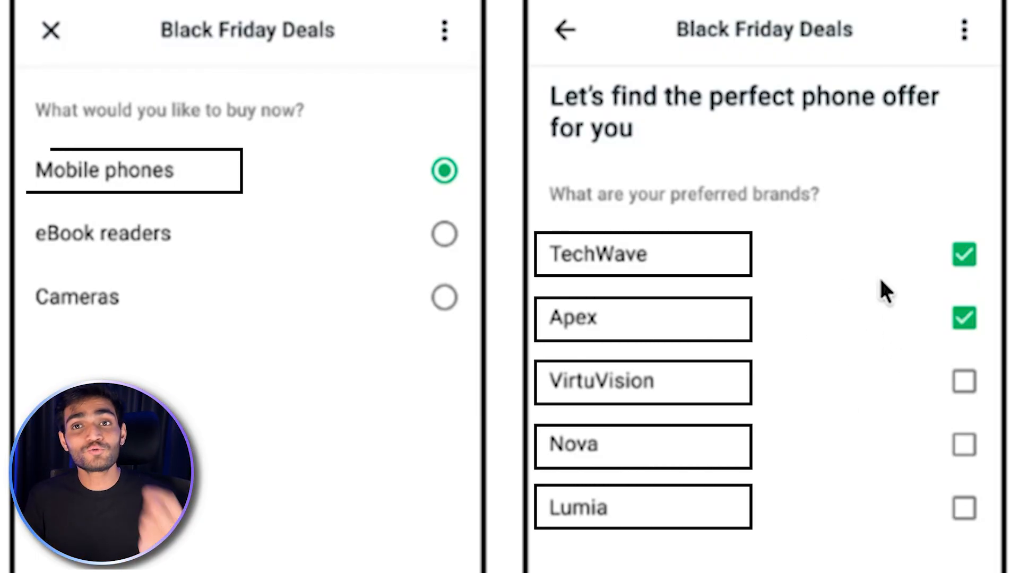
mouse_move(377, 332)
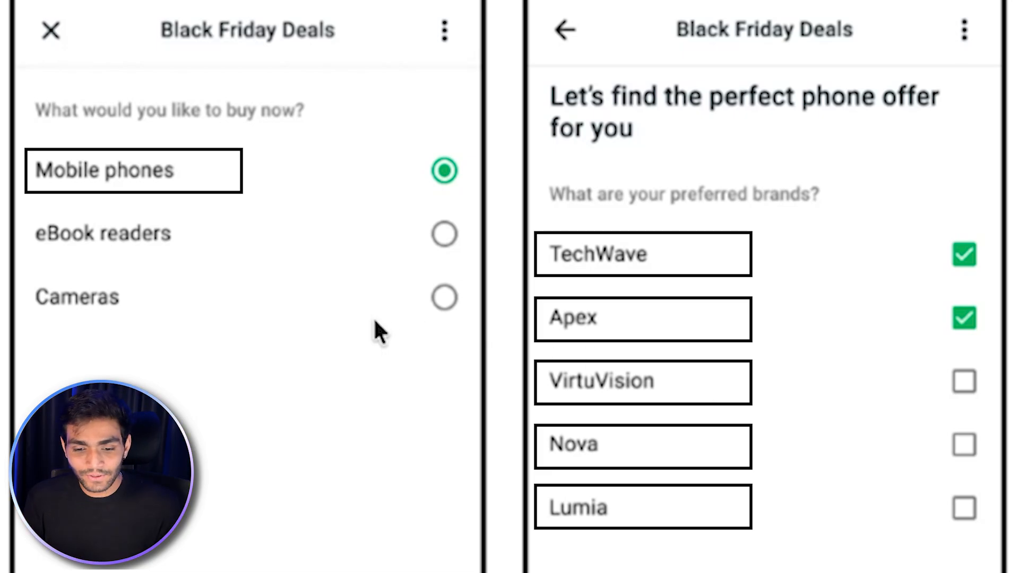